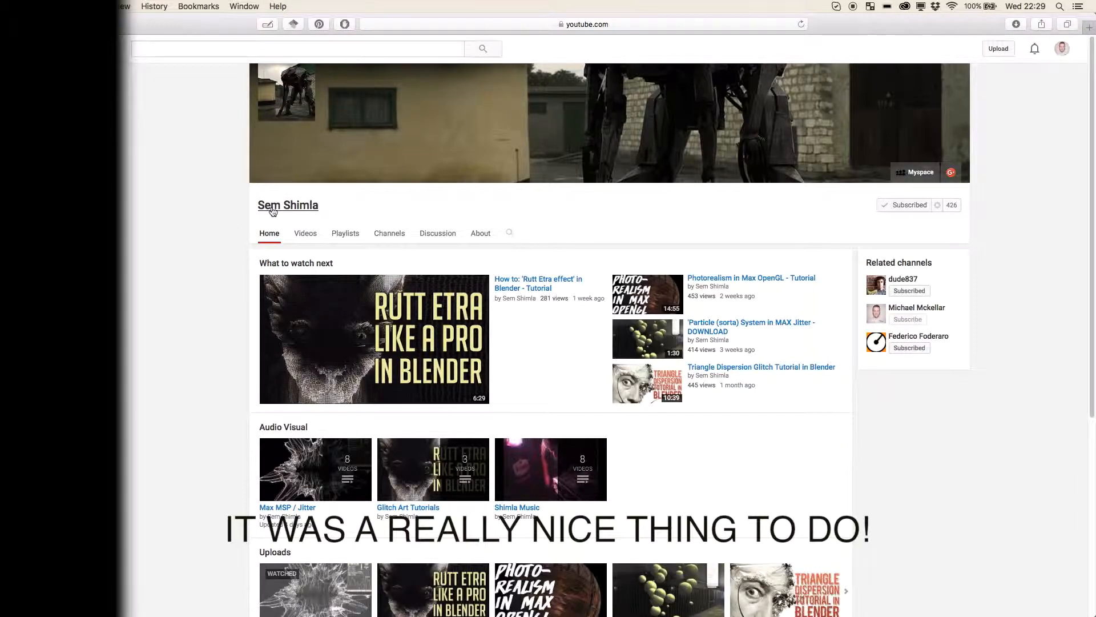
{"action": "mouse_move", "coordinate": [287, 205]}
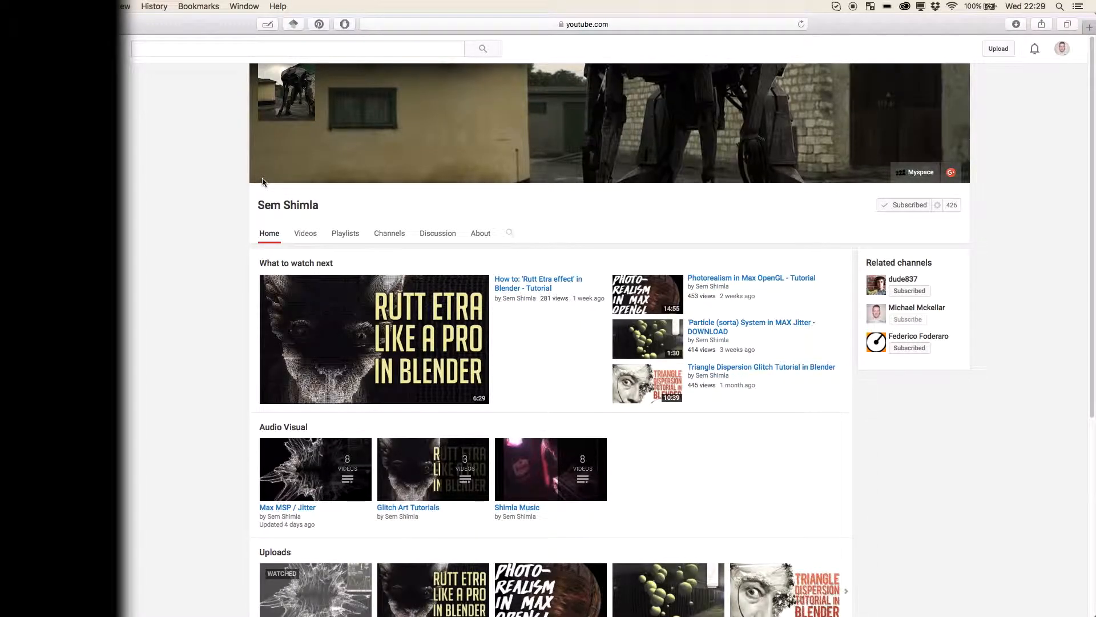
{"action": "mouse_move", "coordinate": [620, 233]}
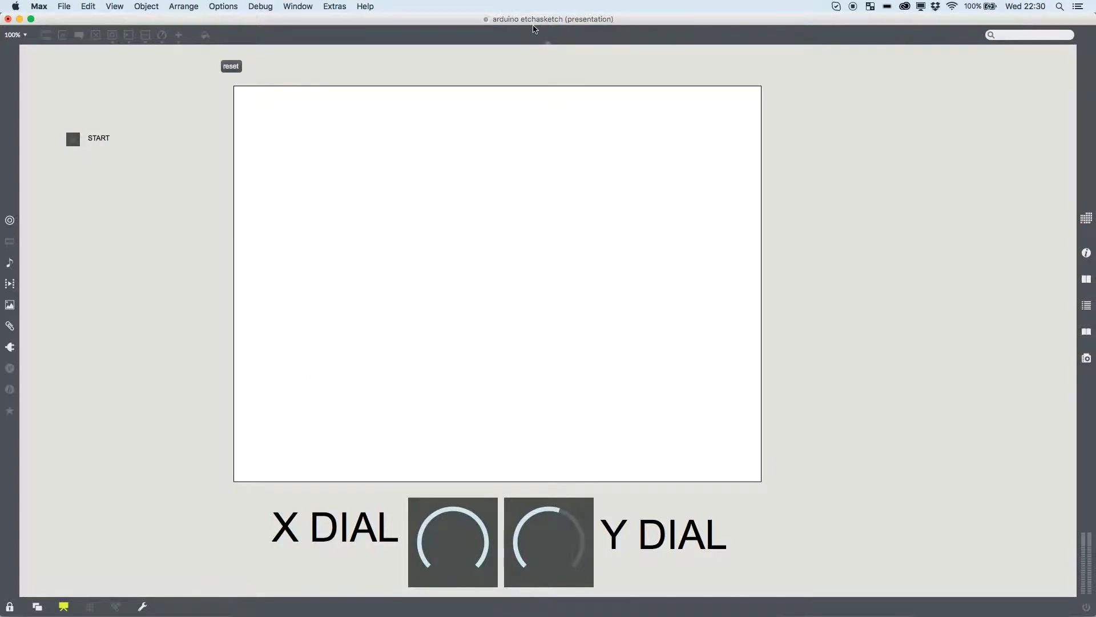
{"action": "mouse_move", "coordinate": [499, 100]}
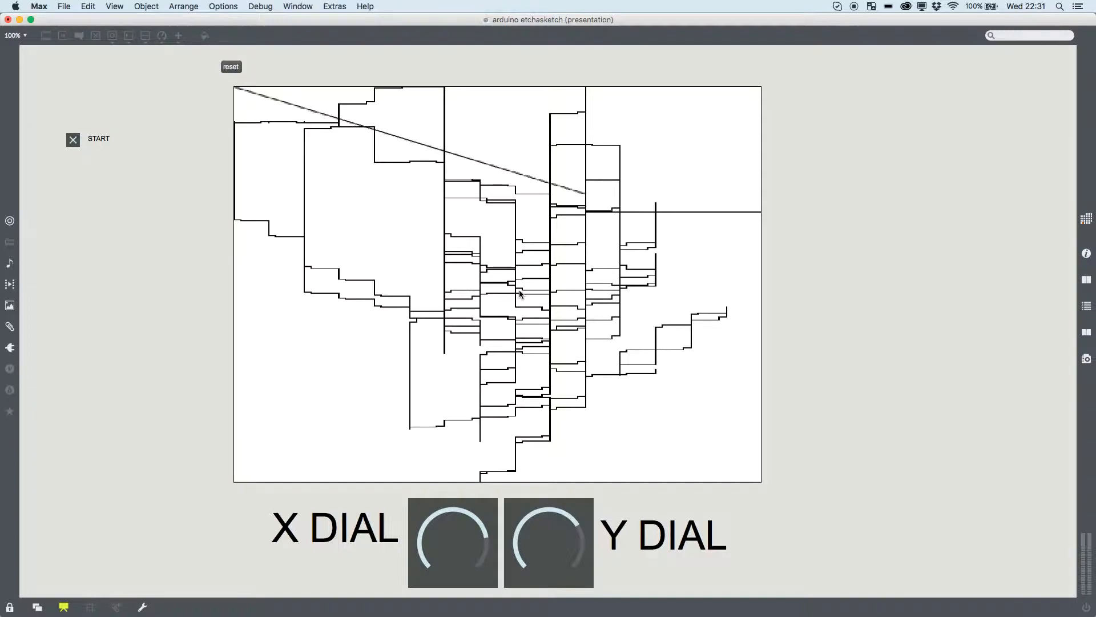
{"action": "mouse_move", "coordinate": [486, 116]}
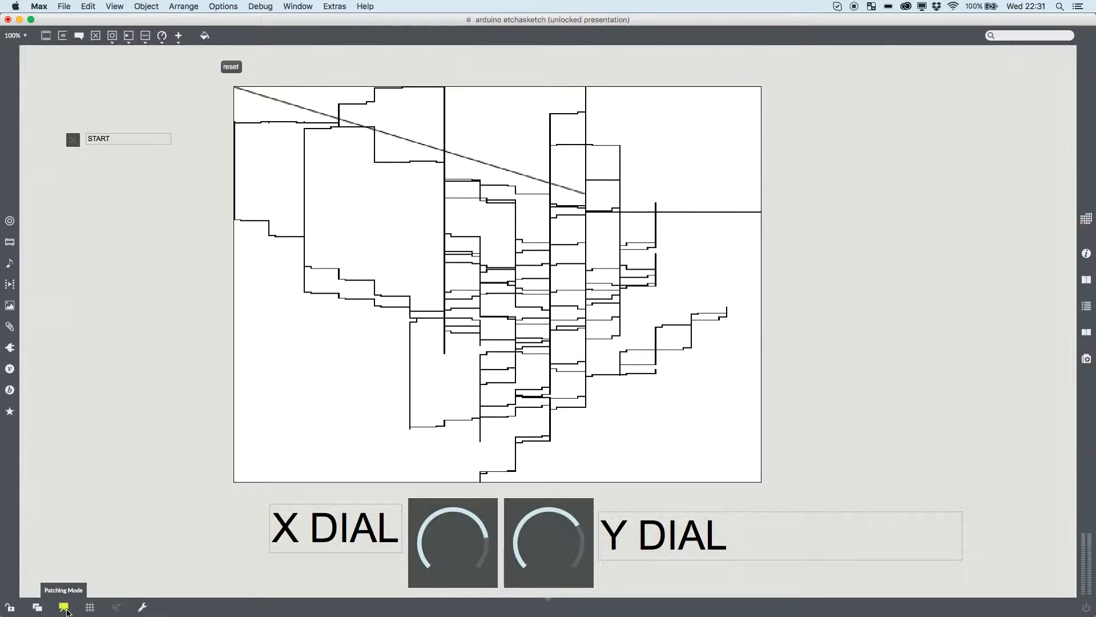
Switch the Etch A Sketch patch from presentation mode to the full patching view.
{"action": "left_click", "coordinate": [63, 606]}
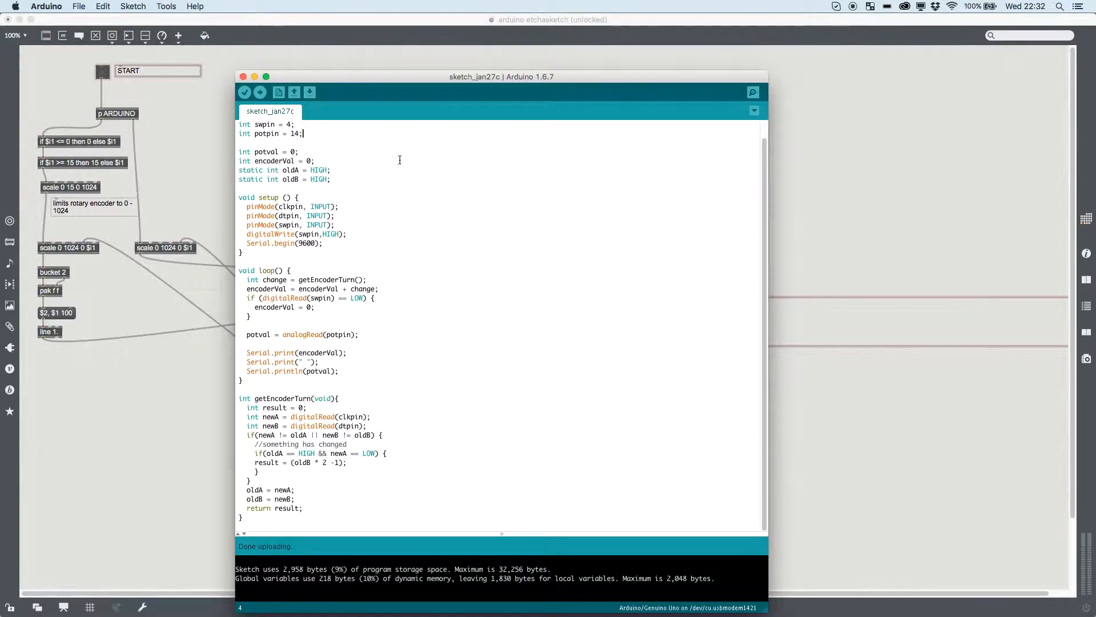
Review the sketch's clkpin = 2 and potpin declarations in the Arduino IDE.
{"action": "type", "text": "int clkpin = 2;"}
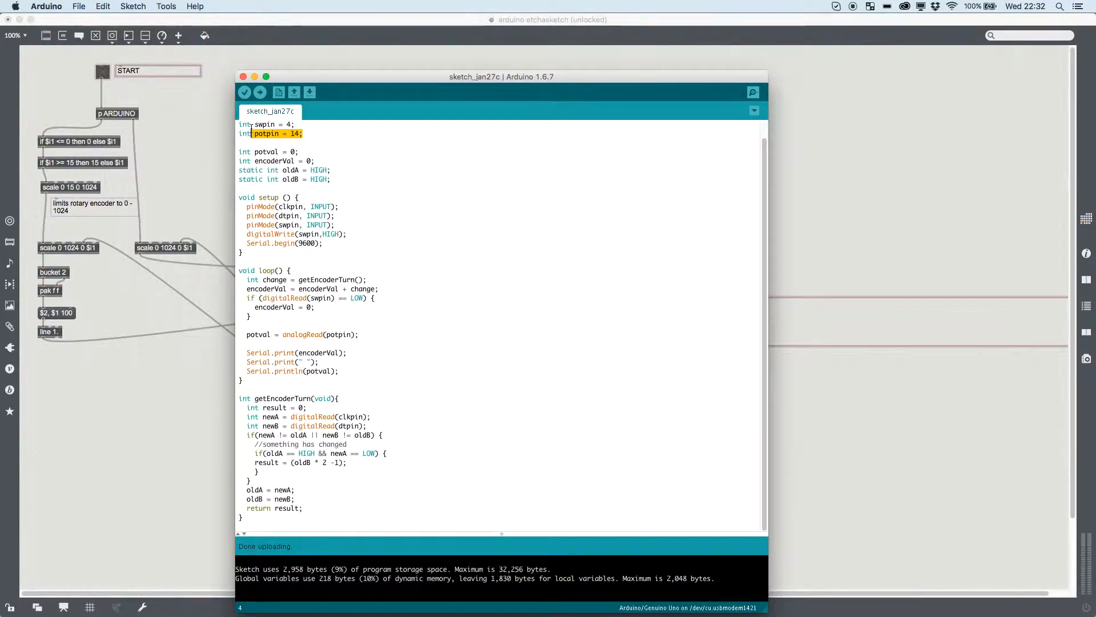
{"action": "left_click", "coordinate": [354, 134]}
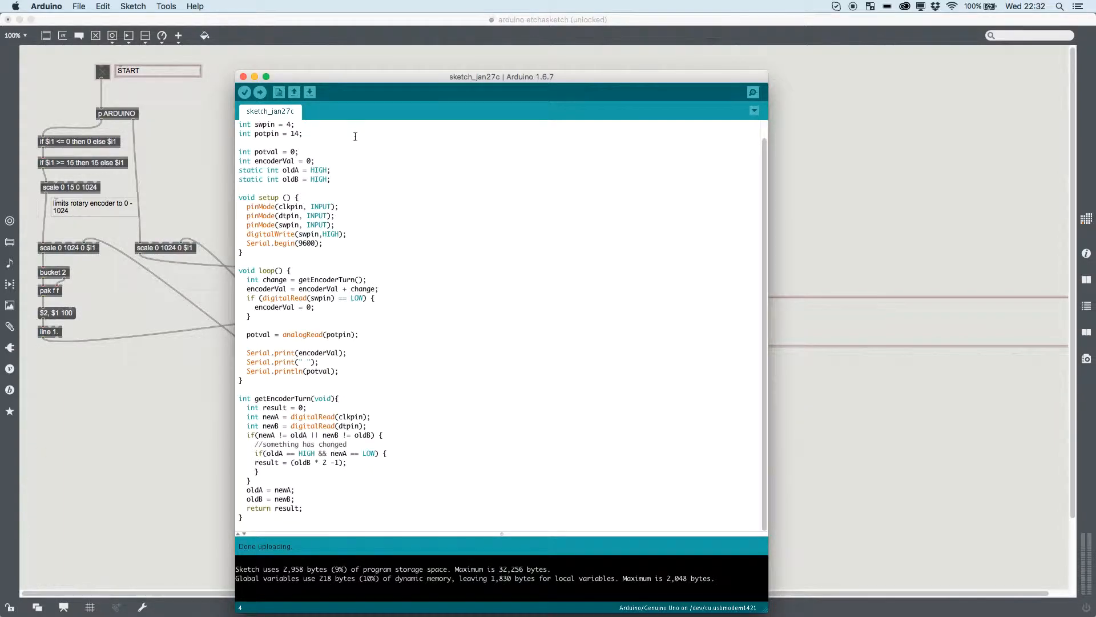
{"action": "left_click", "coordinate": [292, 143]}
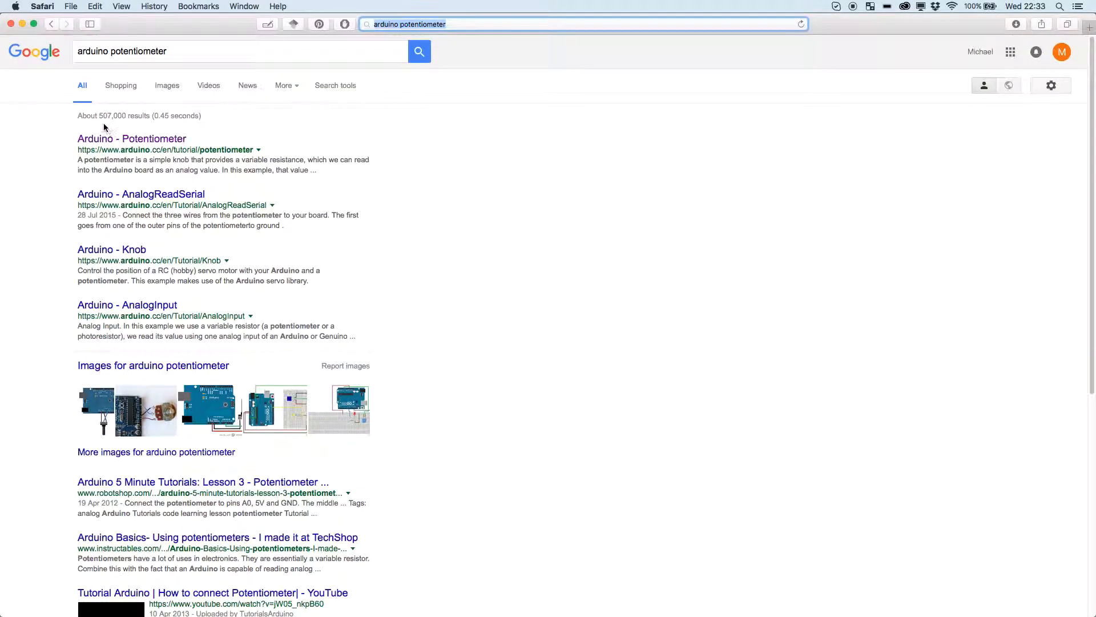
Open the Arduino - Potentiometer tutorial, highlight 1023, and scroll through the page.
{"action": "left_click", "coordinate": [131, 138]}
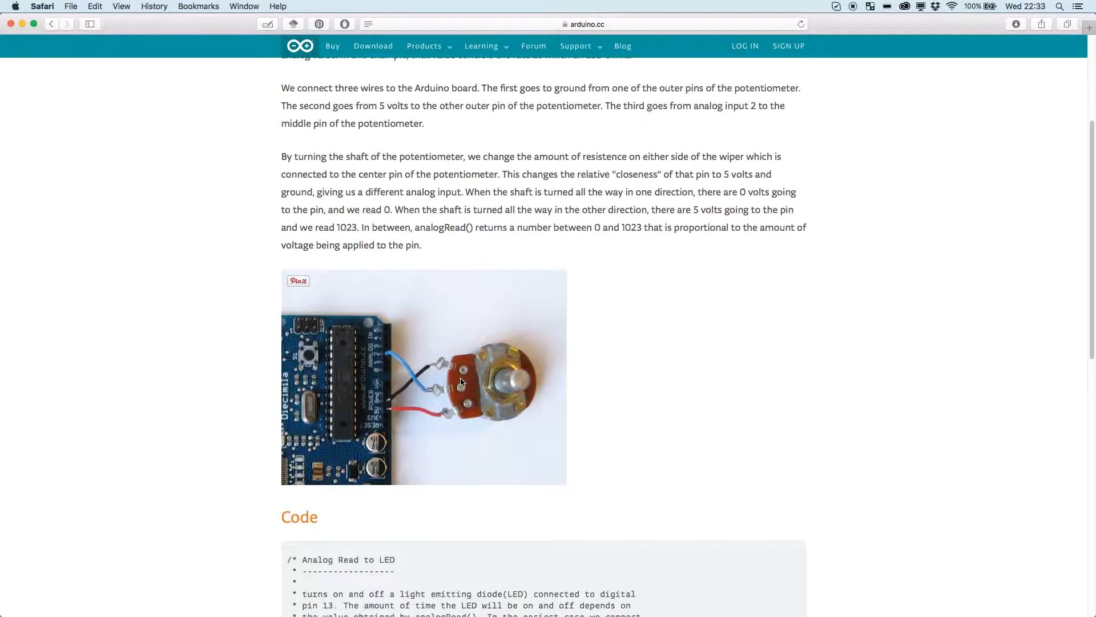
{"action": "double_click", "coordinate": [629, 227]}
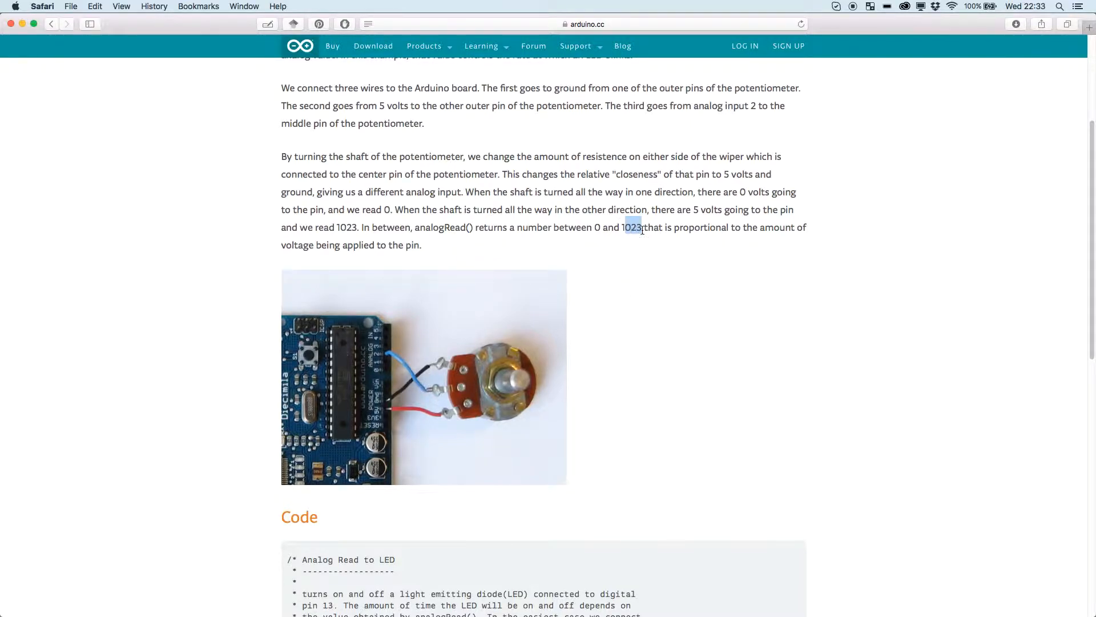
{"action": "scroll", "scroll_direction": "down", "scroll_amount": 3}
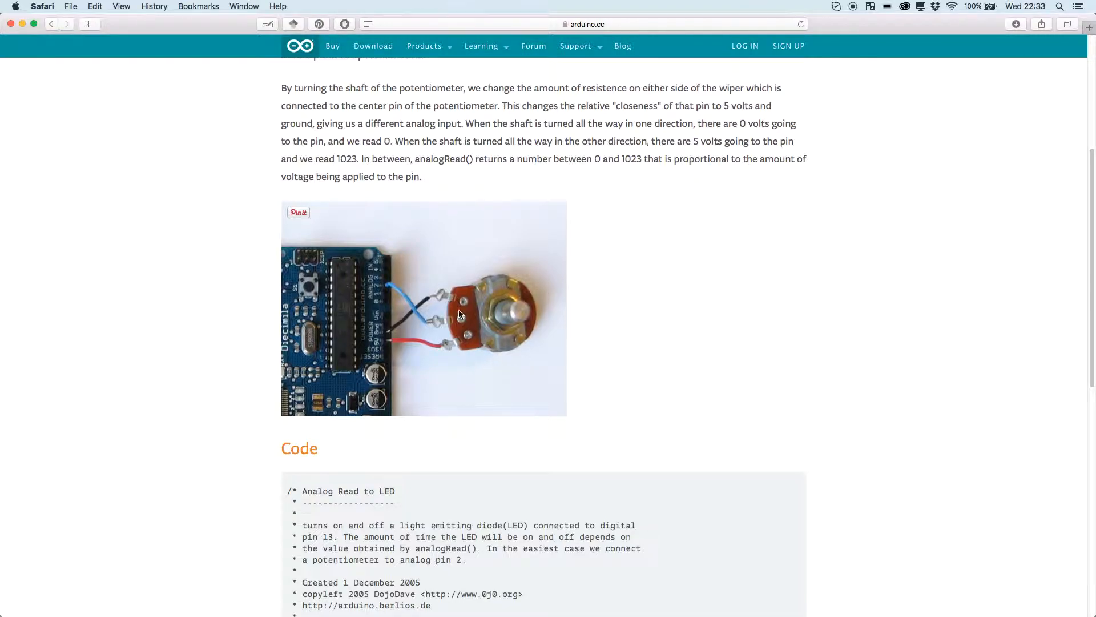
{"action": "scroll", "scroll_direction": "down", "scroll_amount": 3}
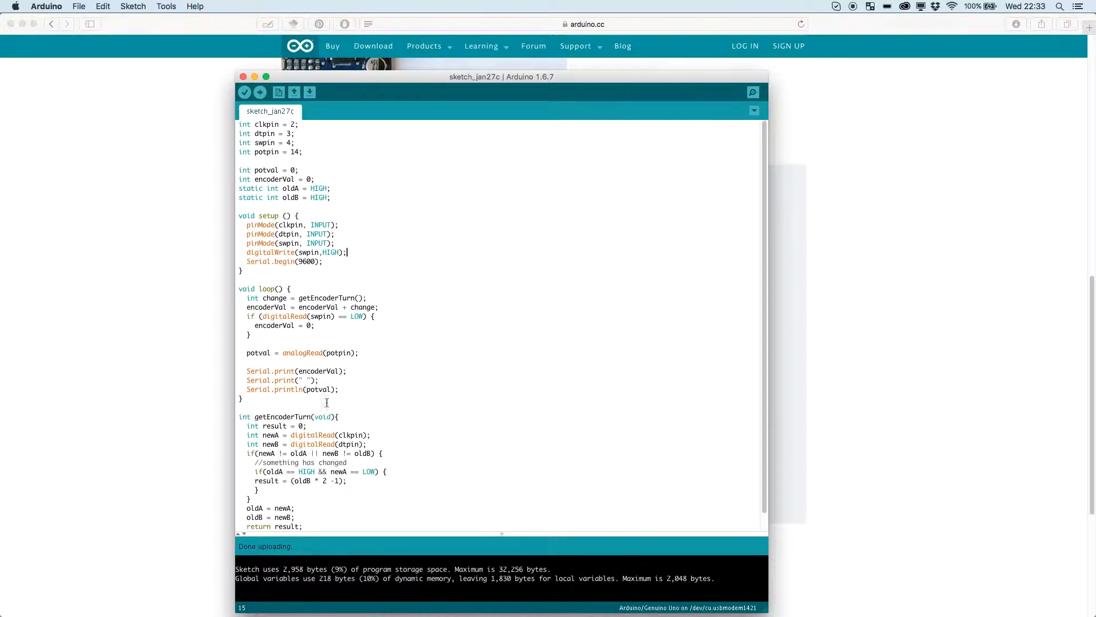
Highlight the potval = analogRead(potpin) line and its potpin argument.
{"action": "triple_click", "coordinate": [300, 352]}
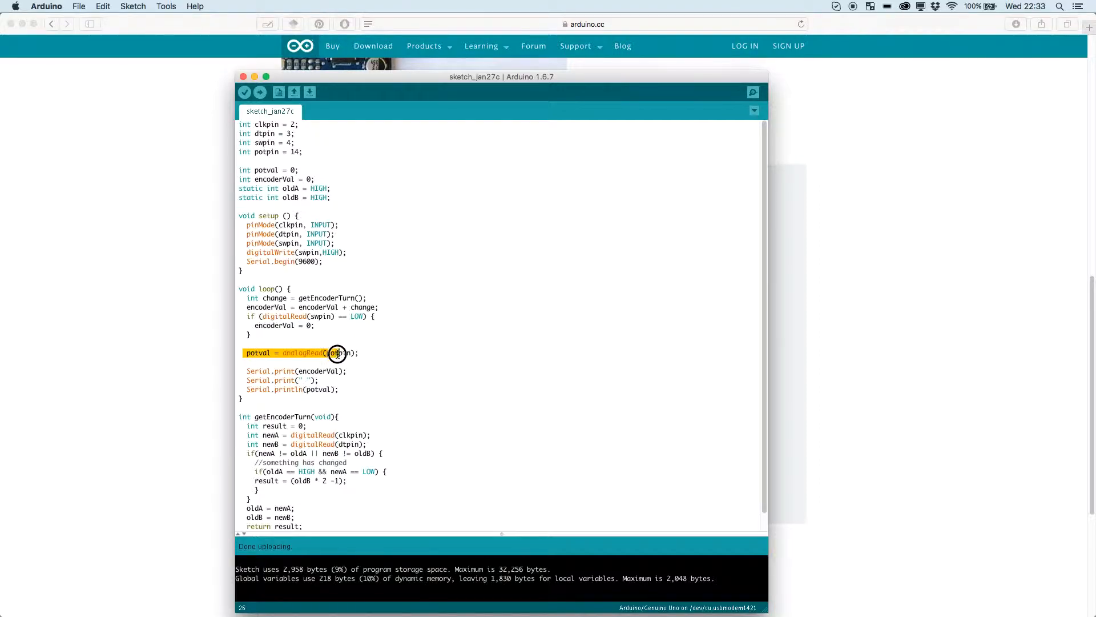
{"action": "left_click", "coordinate": [361, 352]}
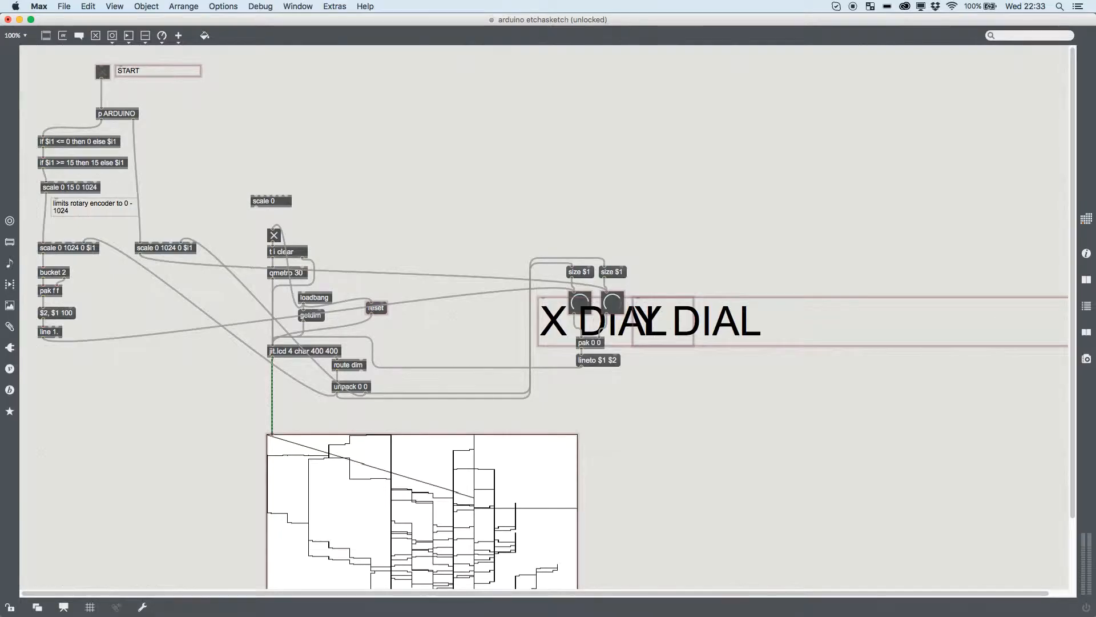
Select the first dial's scale 0 1024 0 $1 object and open the p ARDUINO subpatch.
{"action": "left_click", "coordinate": [67, 247]}
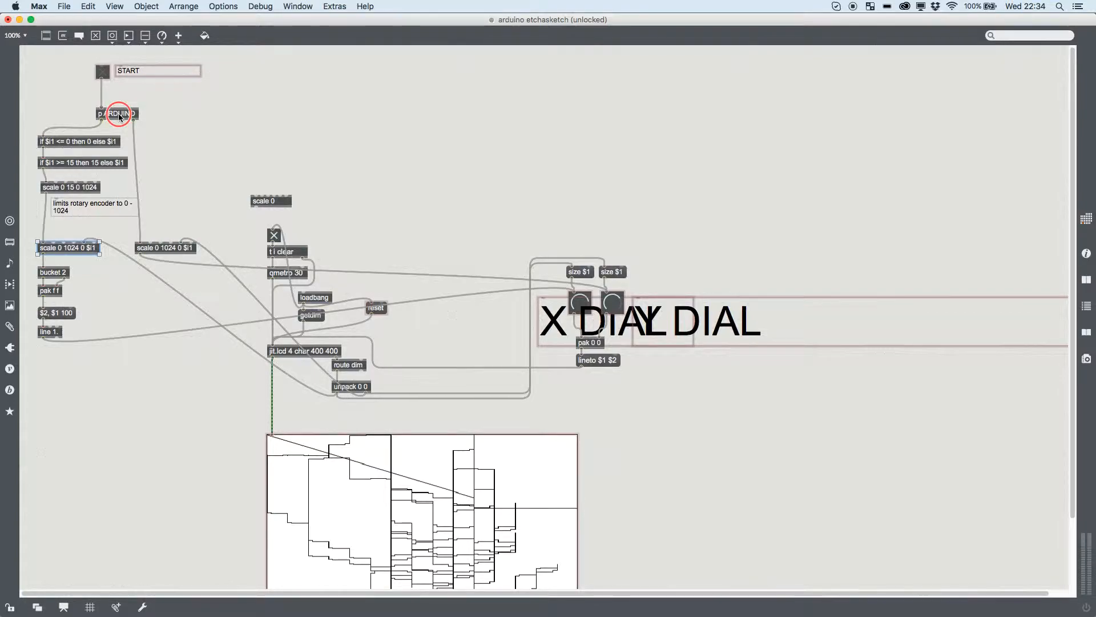
{"action": "double_click", "coordinate": [118, 113]}
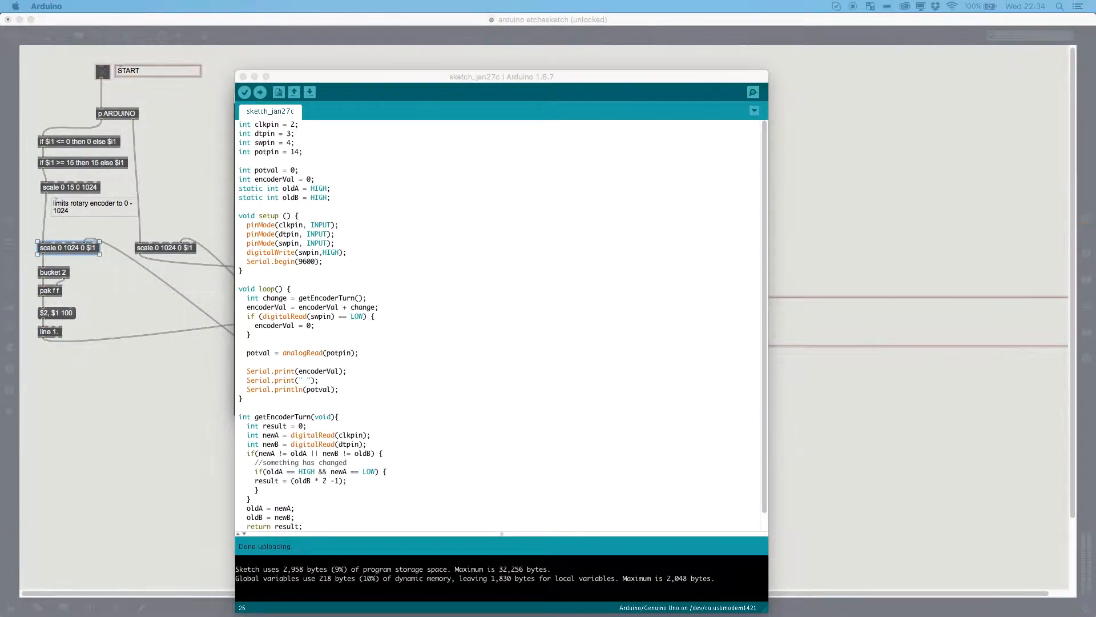
{"action": "left_click", "coordinate": [752, 91]}
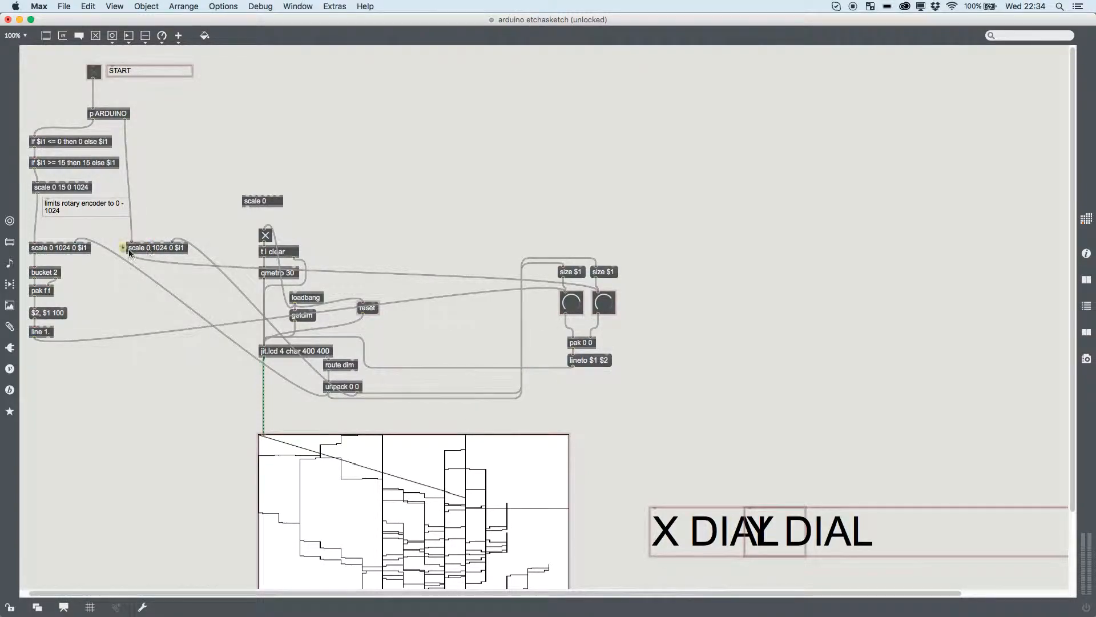
{"action": "mouse_move", "coordinate": [161, 254]}
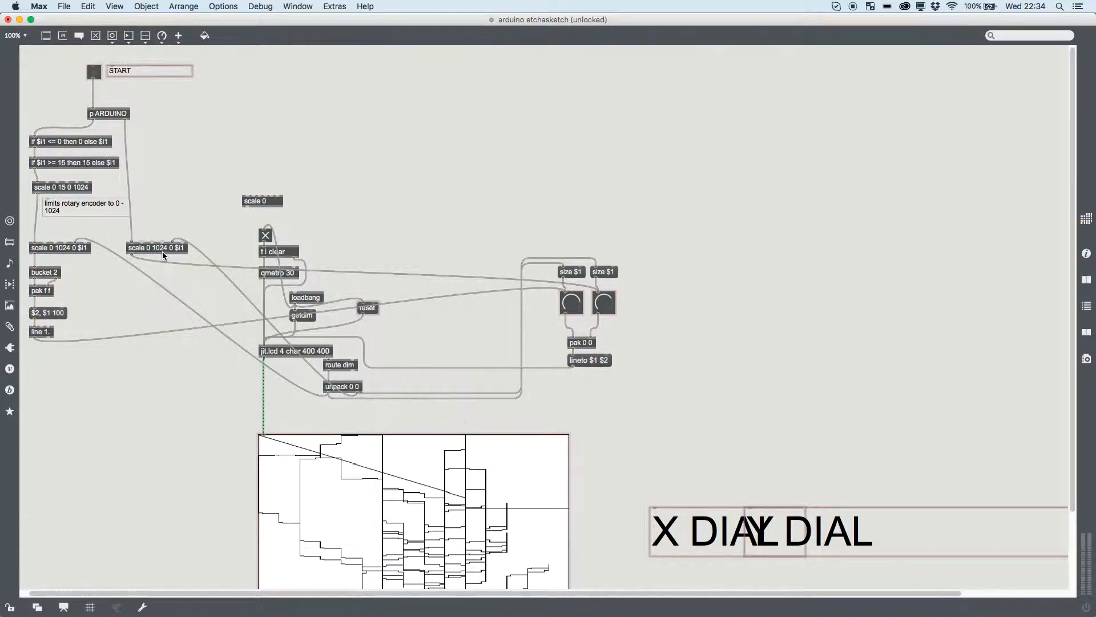
{"action": "left_click", "coordinate": [156, 247]}
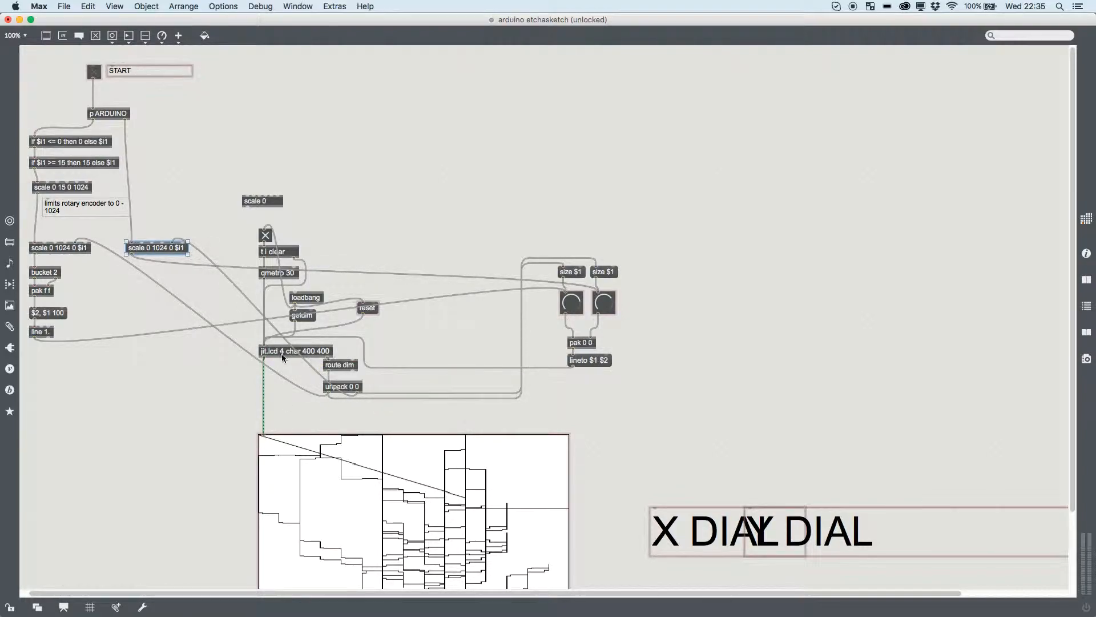
{"action": "mouse_move", "coordinate": [364, 389]}
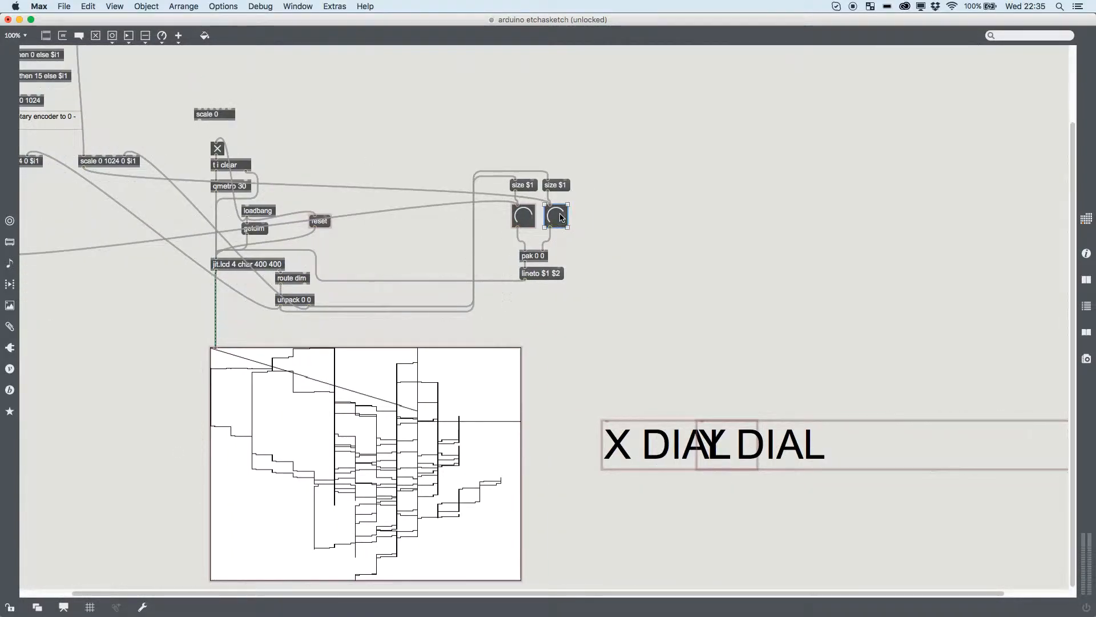
{"action": "mouse_move", "coordinate": [451, 184]}
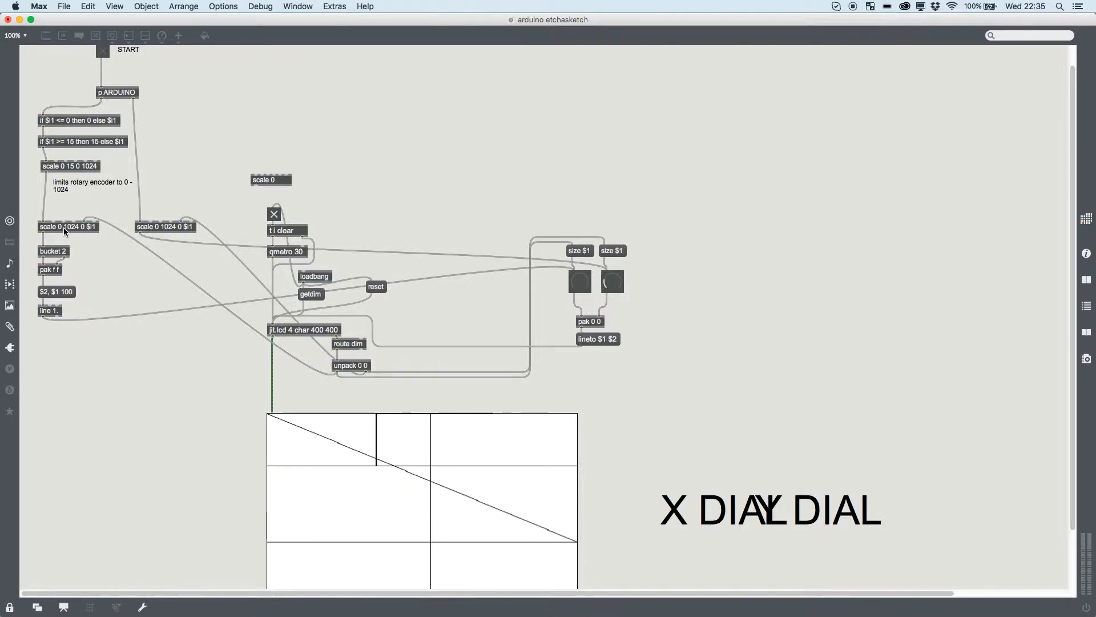
{"action": "mouse_move", "coordinate": [49, 181]}
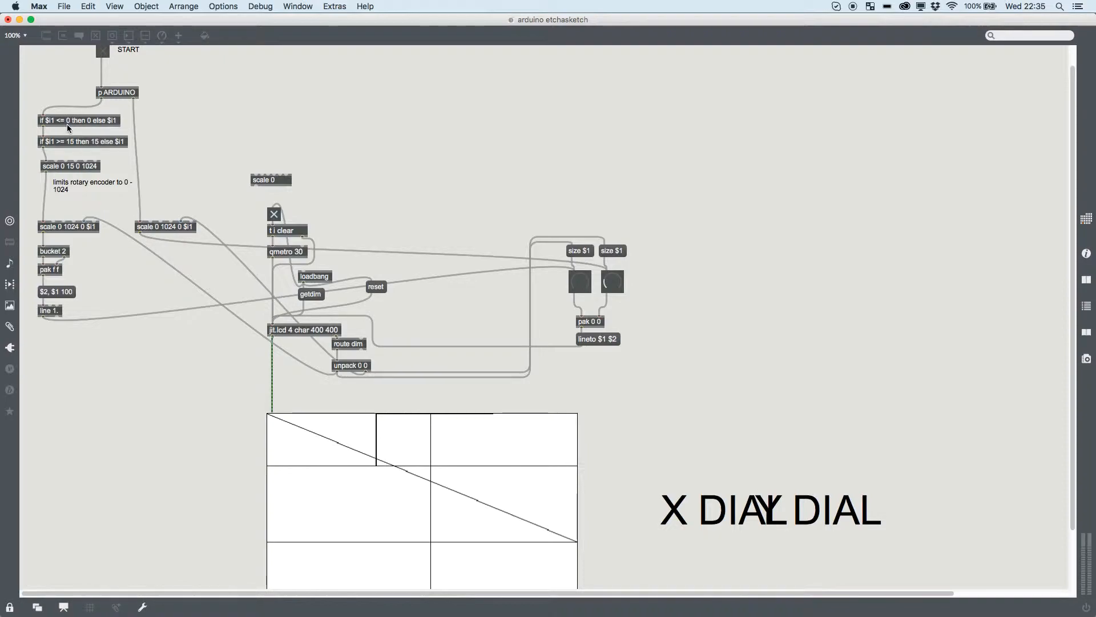
{"action": "mouse_move", "coordinate": [73, 146]}
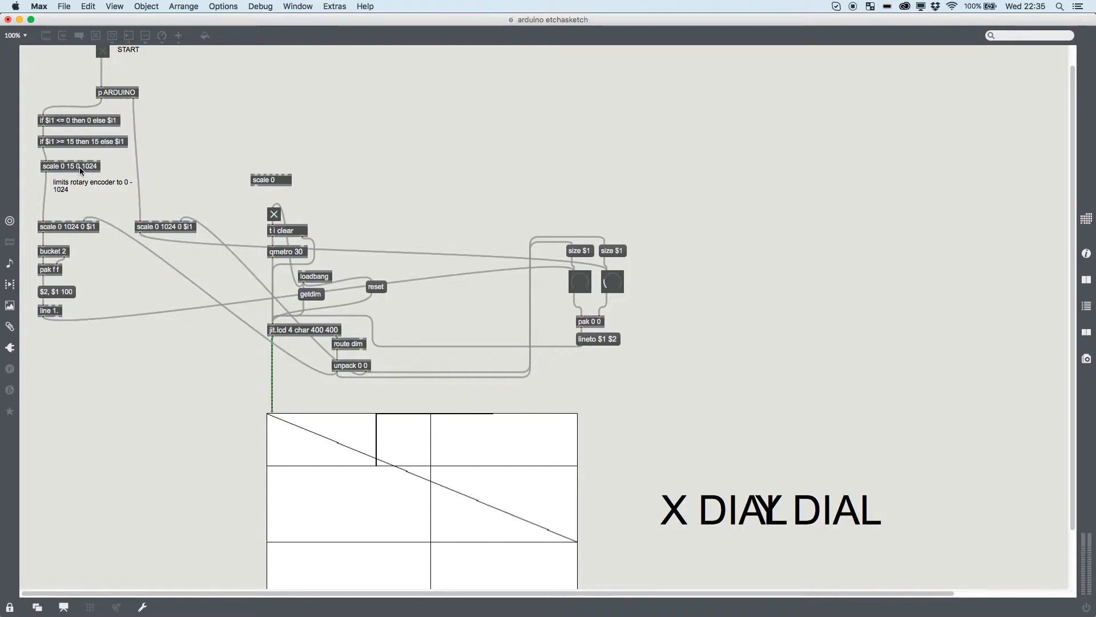
{"action": "mouse_move", "coordinate": [234, 314]}
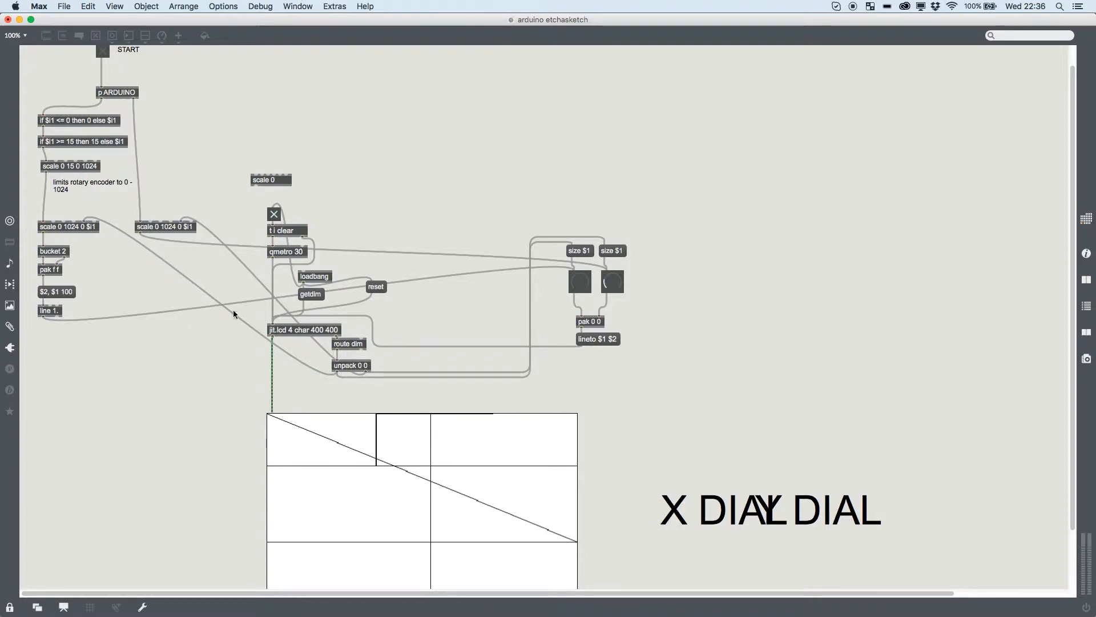
{"action": "mouse_move", "coordinate": [38, 146]}
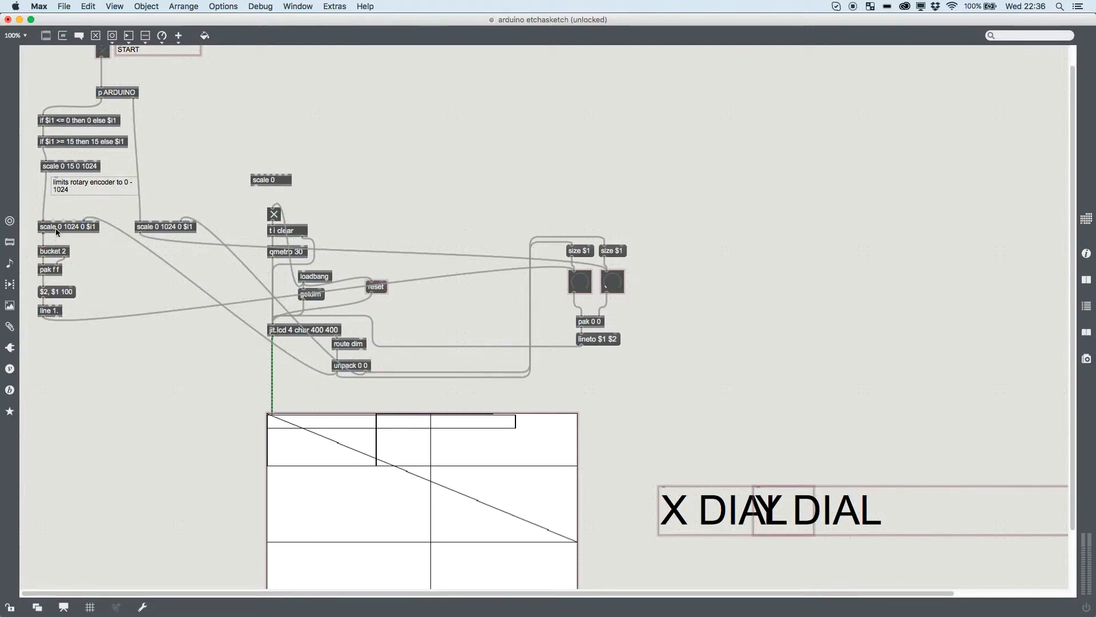
{"action": "mouse_move", "coordinate": [31, 262]}
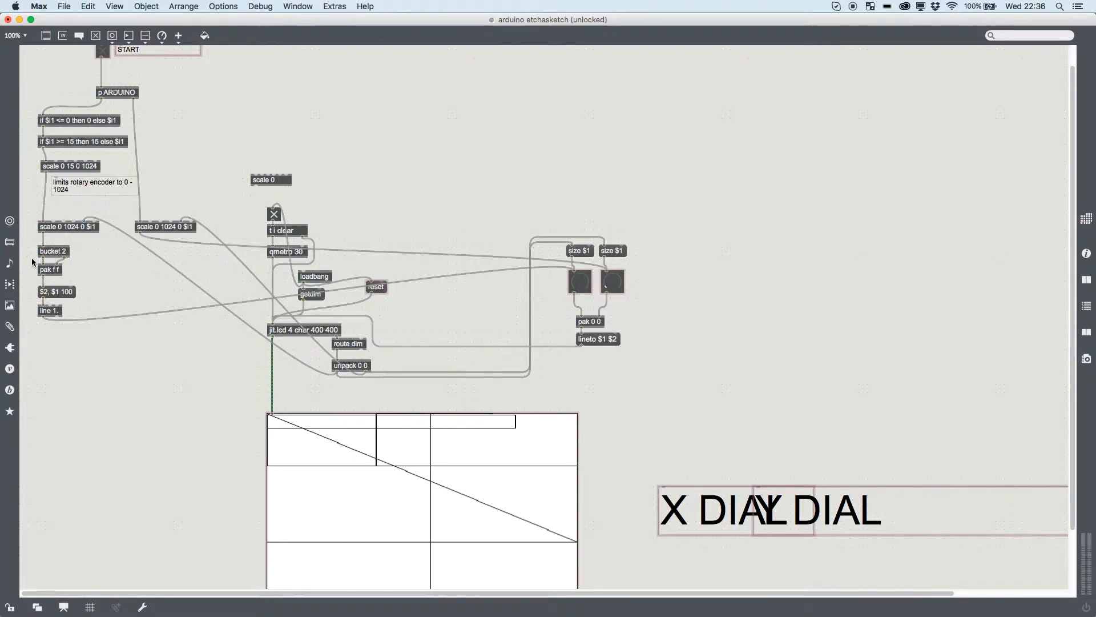
{"action": "mouse_move", "coordinate": [14, 297]}
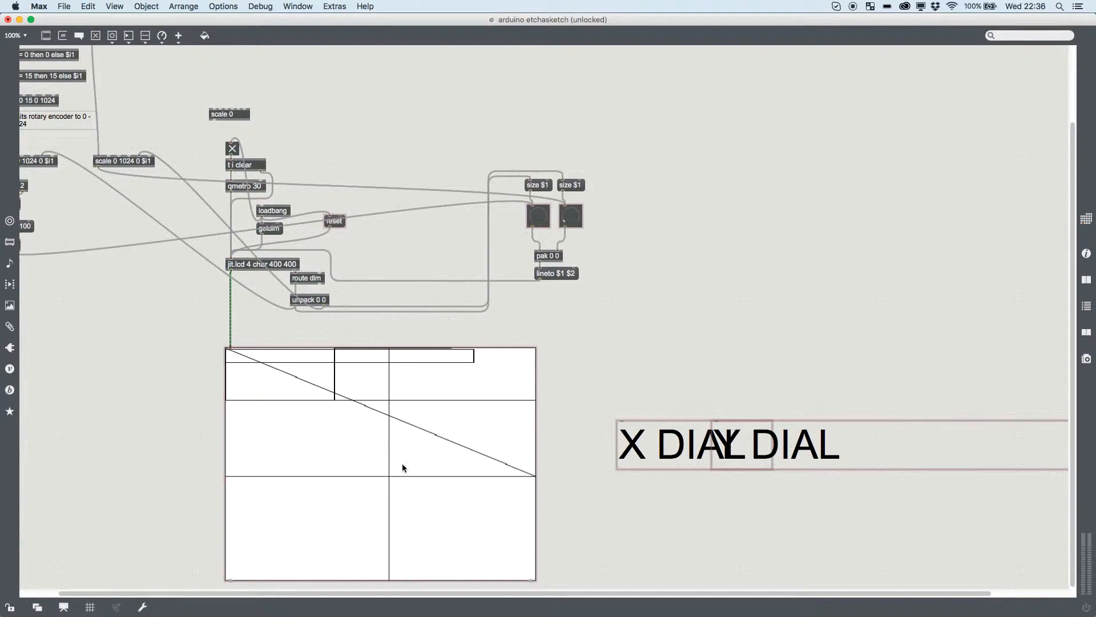
{"action": "mouse_move", "coordinate": [269, 442]}
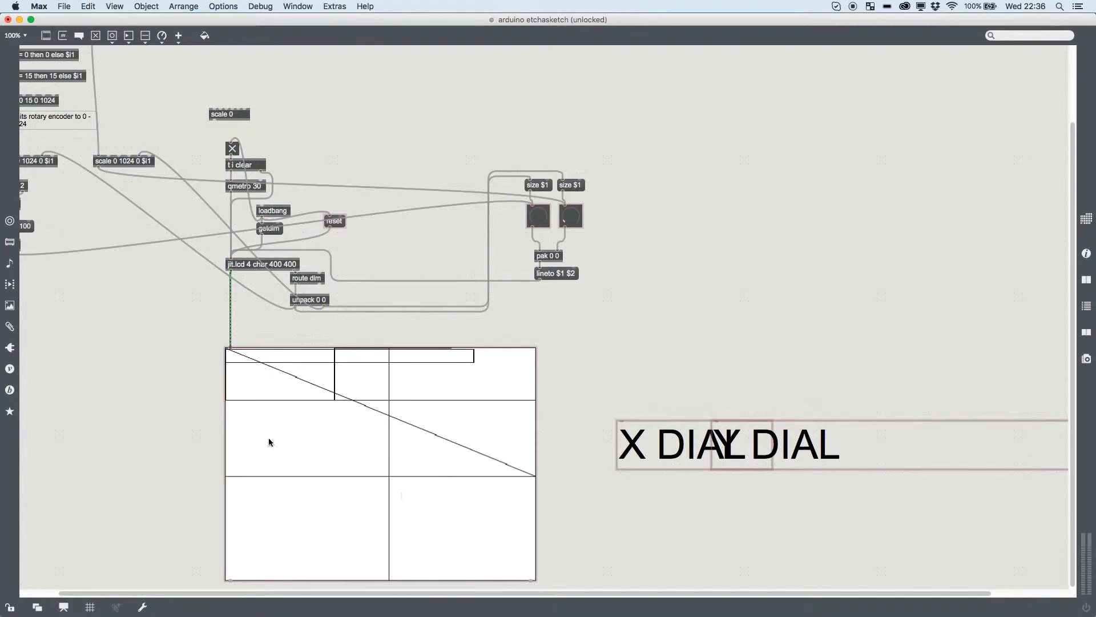
{"action": "mouse_move", "coordinate": [302, 445]}
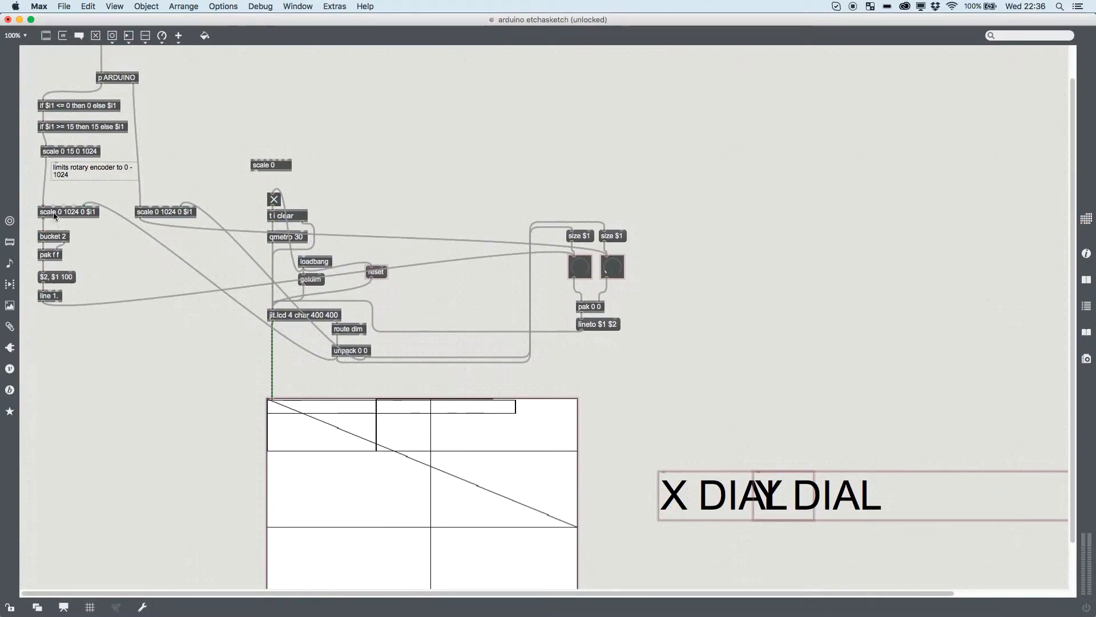
{"action": "mouse_move", "coordinate": [80, 269]}
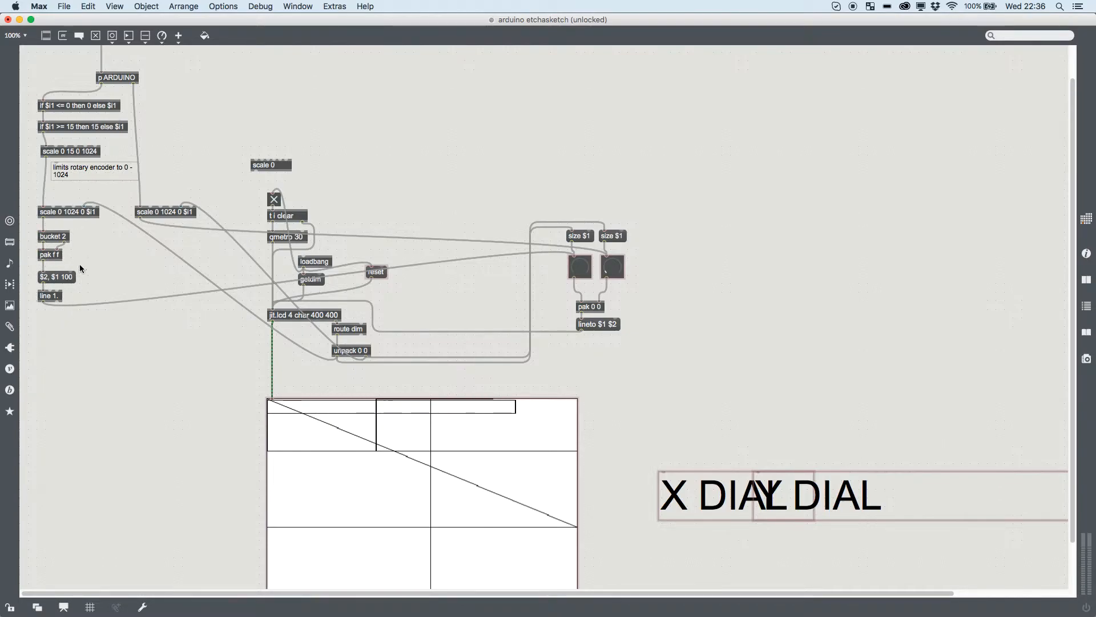
{"action": "mouse_move", "coordinate": [496, 536]}
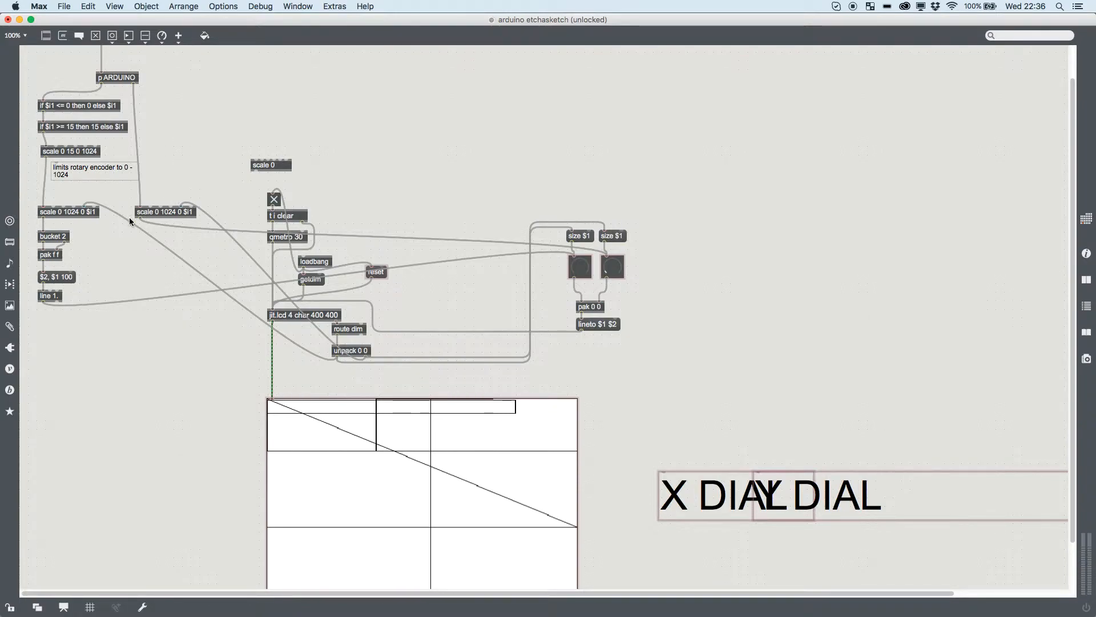
Select the second dial's scale 0 1024 0 $1 object in the unlocked patch.
{"action": "left_click", "coordinate": [165, 211]}
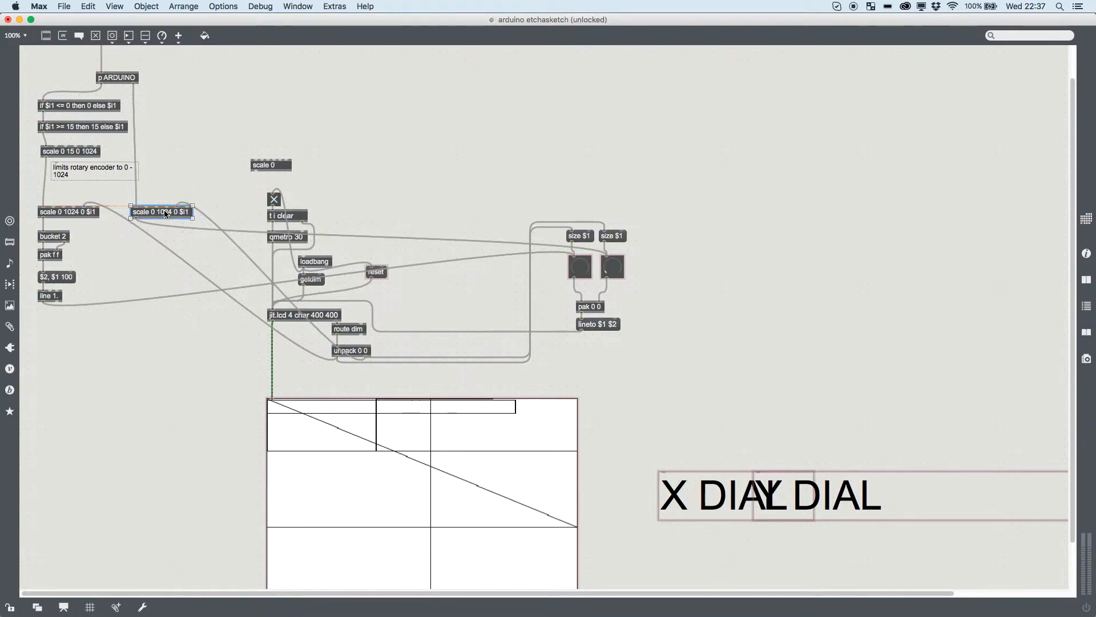